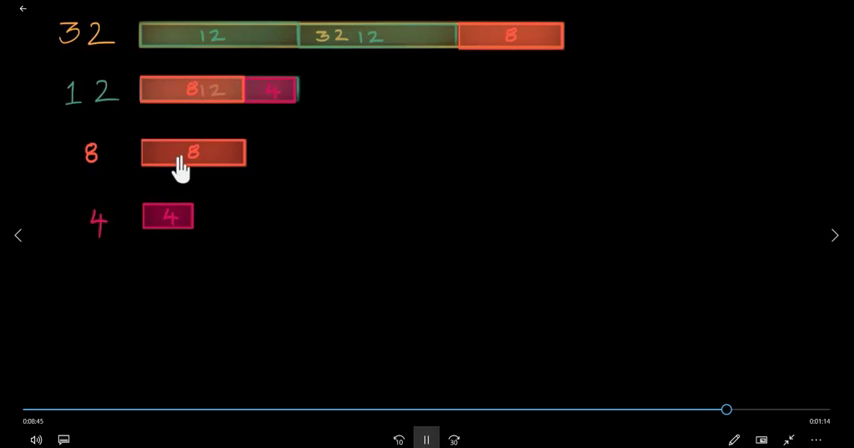
mouse_move(208, 172)
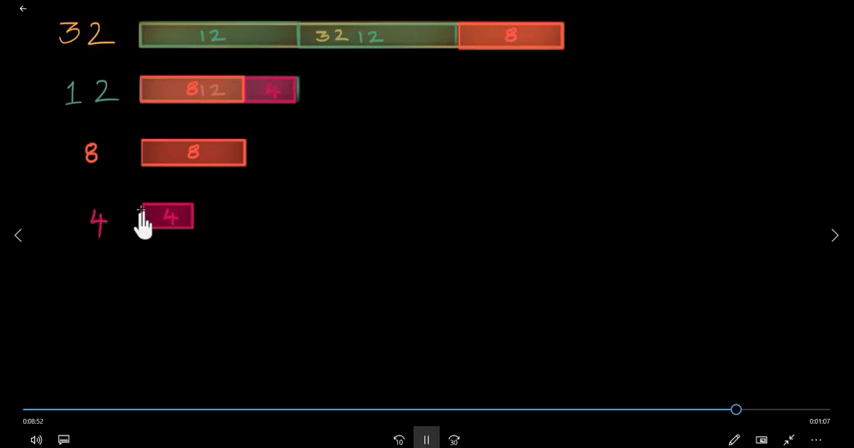
- Let the lesson keep playing past 8:45 while the 8 and 4 remainder bars are explained
left_click(167, 217)
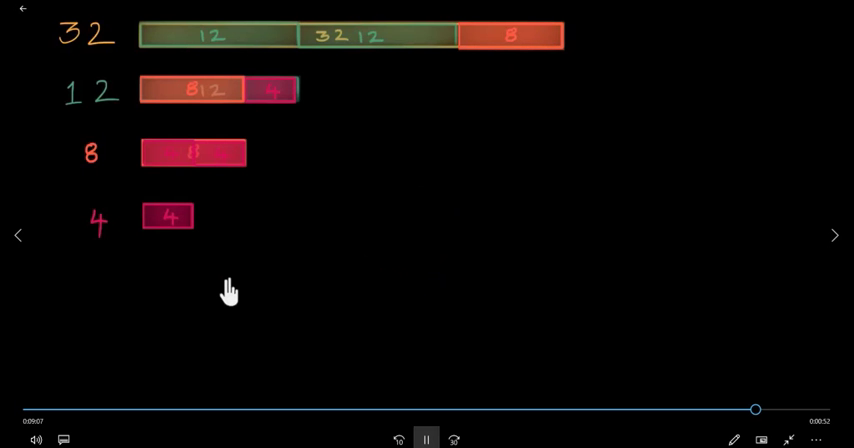
mouse_move(145, 168)
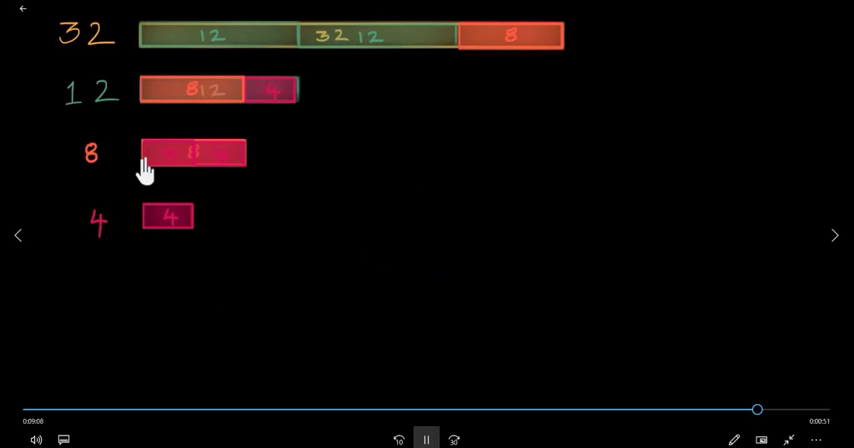
mouse_move(167, 222)
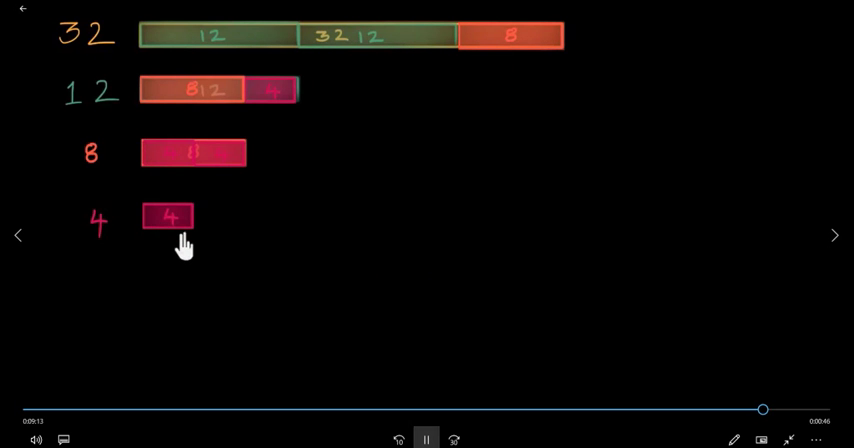
mouse_move(98, 180)
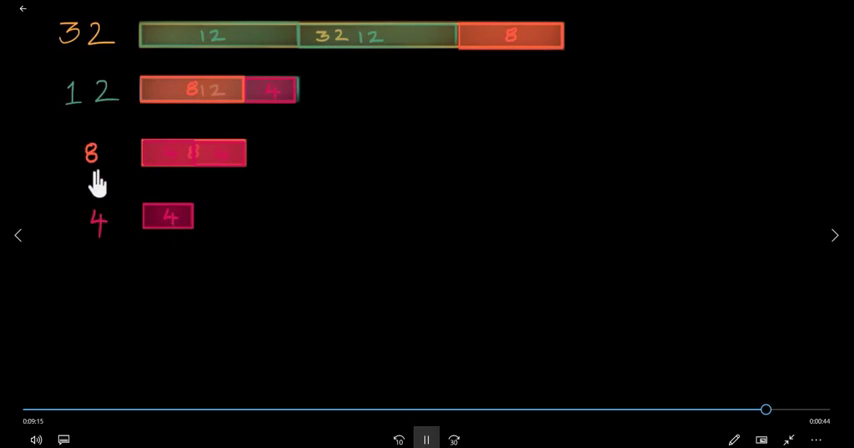
mouse_move(148, 182)
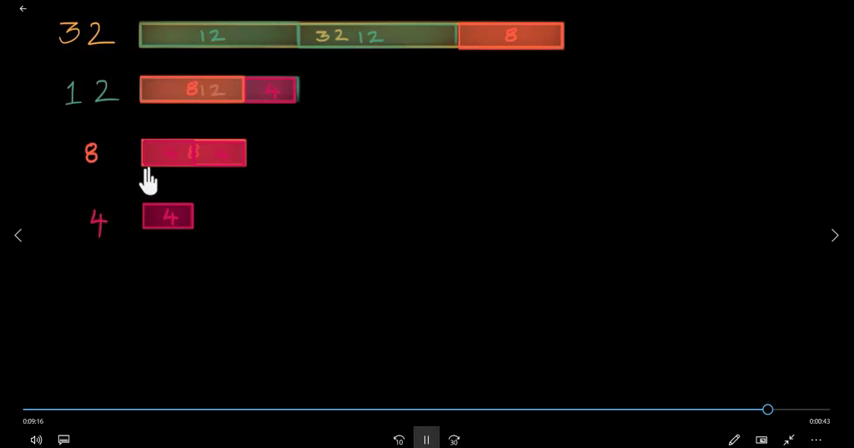
mouse_move(200, 90)
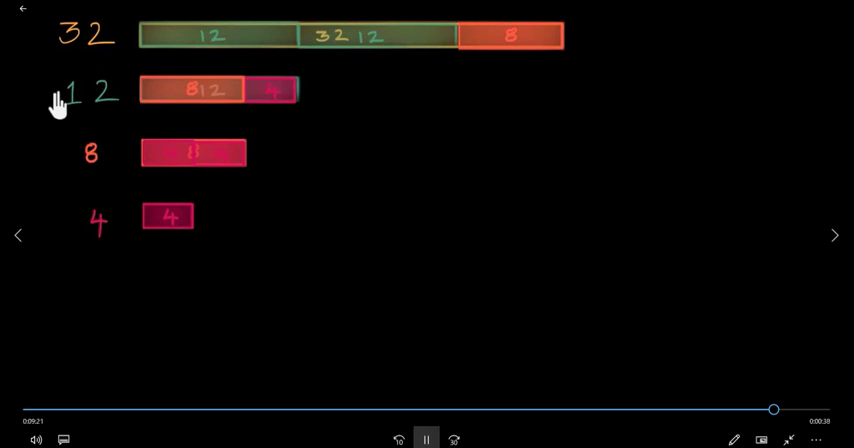
mouse_move(92, 120)
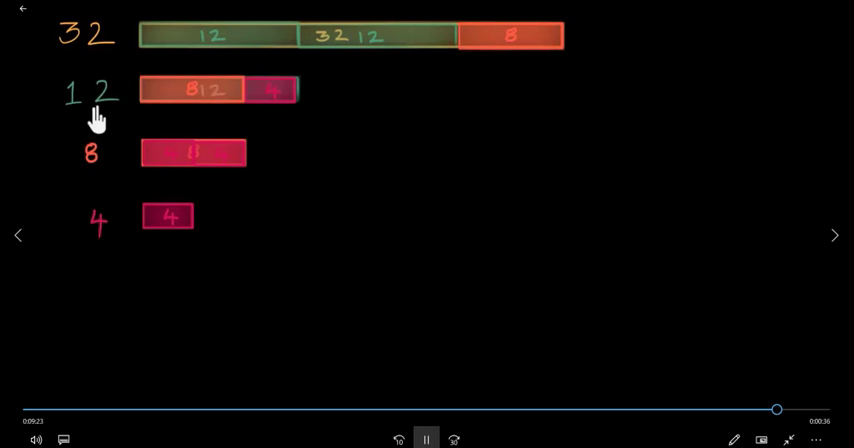
mouse_move(197, 63)
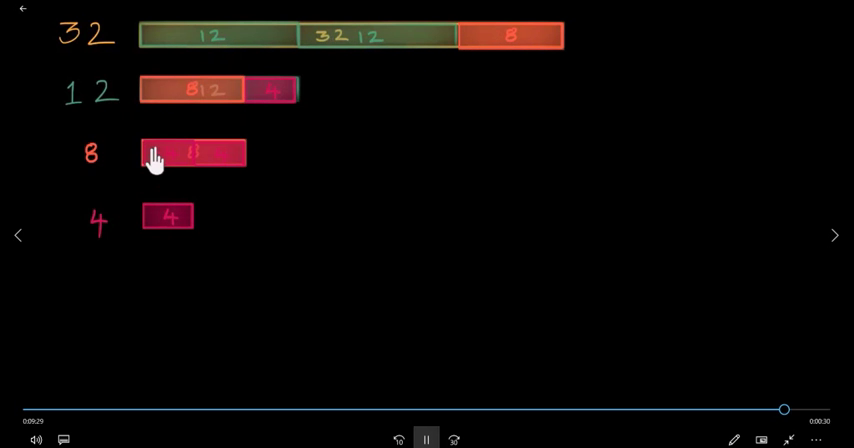
mouse_move(180, 222)
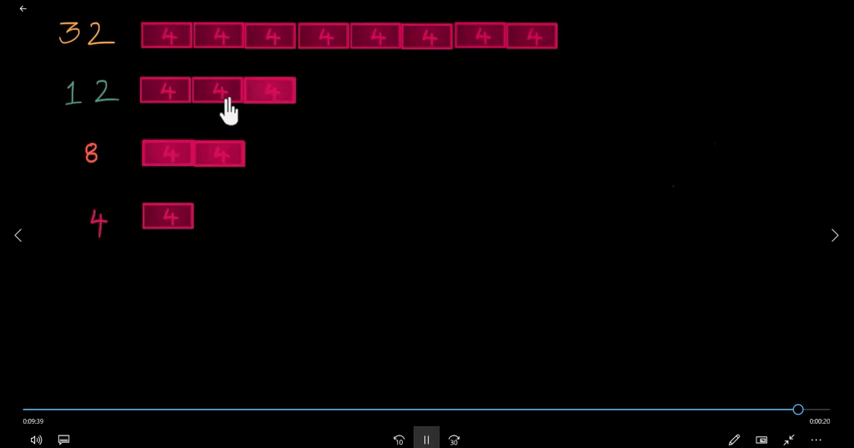
mouse_move(225, 48)
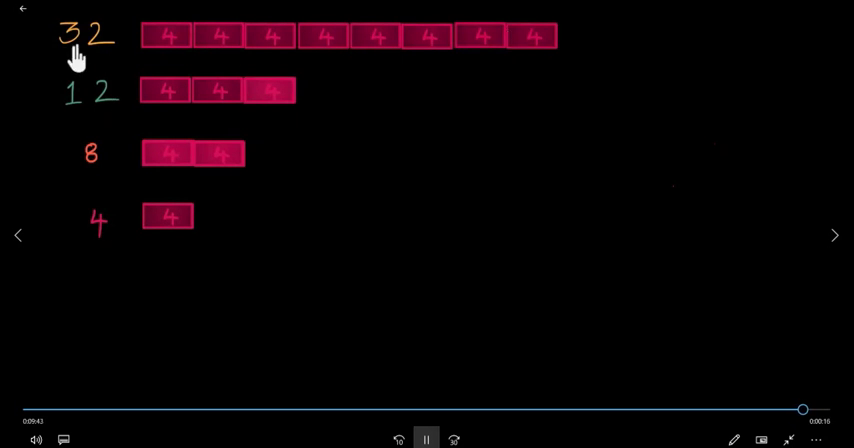
mouse_move(180, 205)
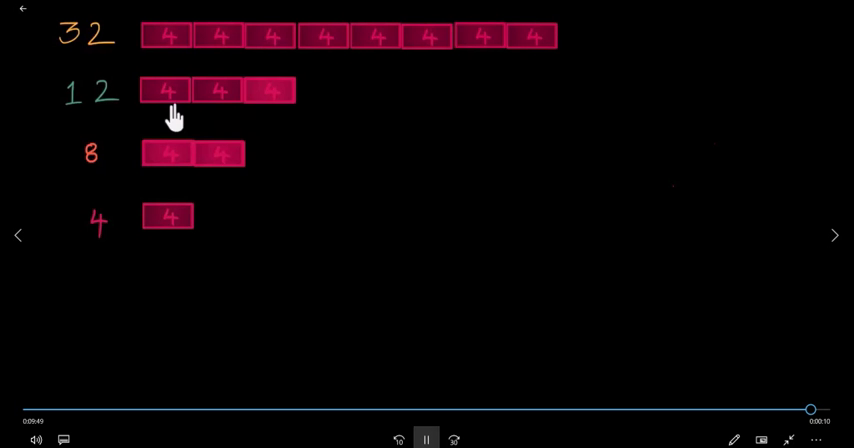
mouse_move(118, 100)
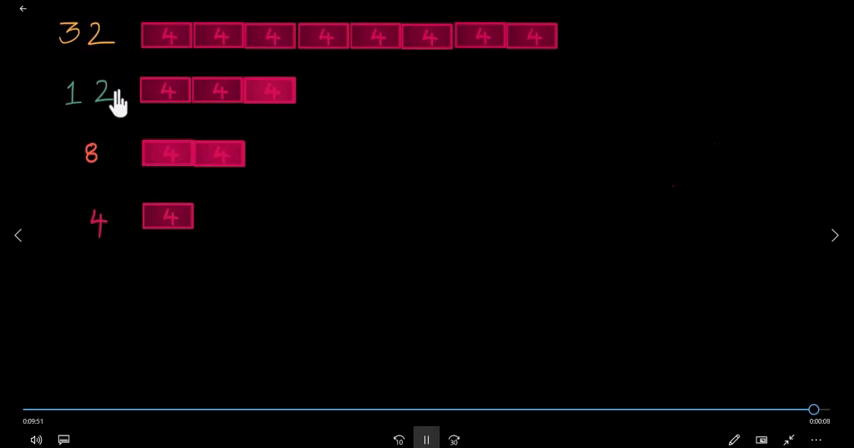
mouse_move(345, 108)
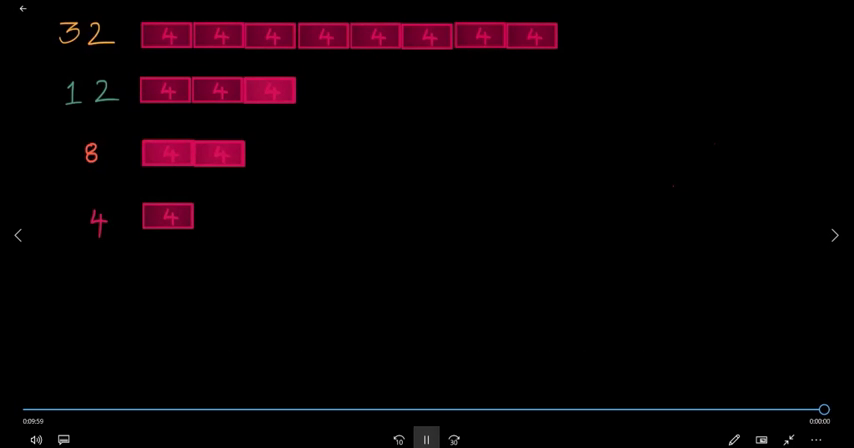
- Pause the lesson at 9:59 on the all-fours bar diagram
left_click(426, 439)
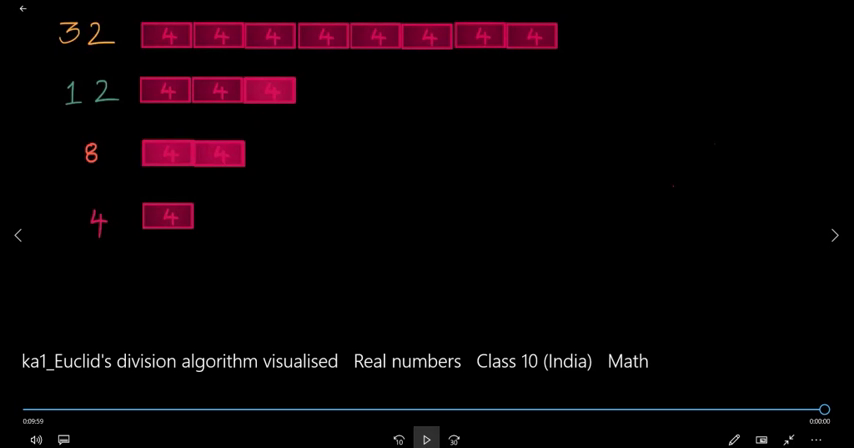